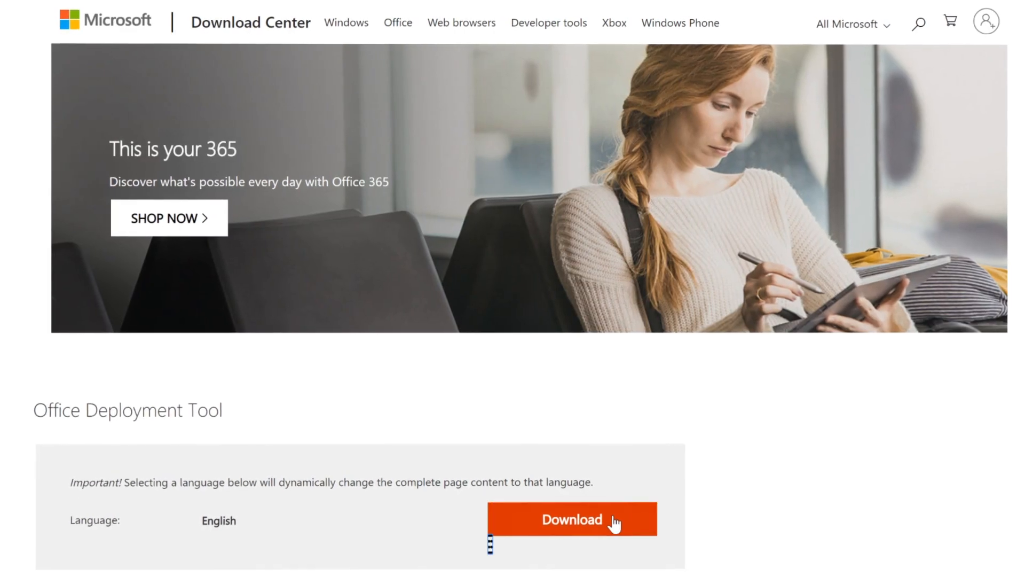
Download the English Office Deployment Tool from the Microsoft Download Center
left_click(571, 519)
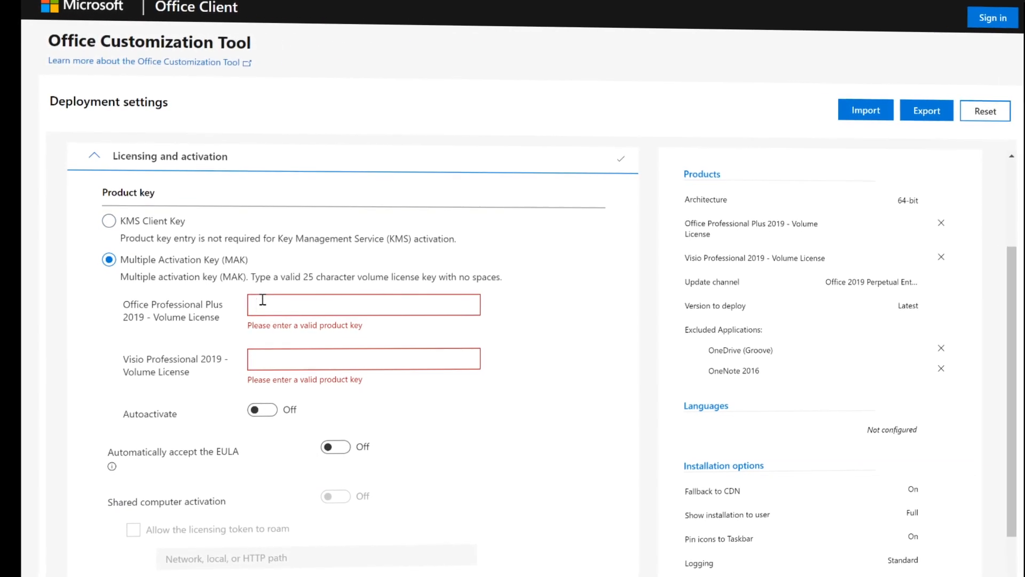
type("55555-55555-55555-")
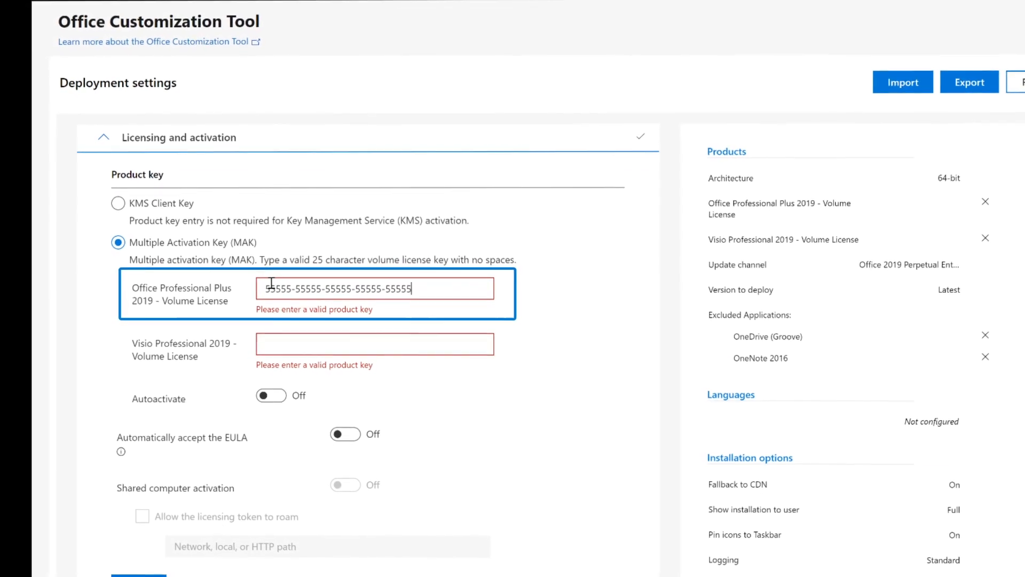
type("55555-55555")
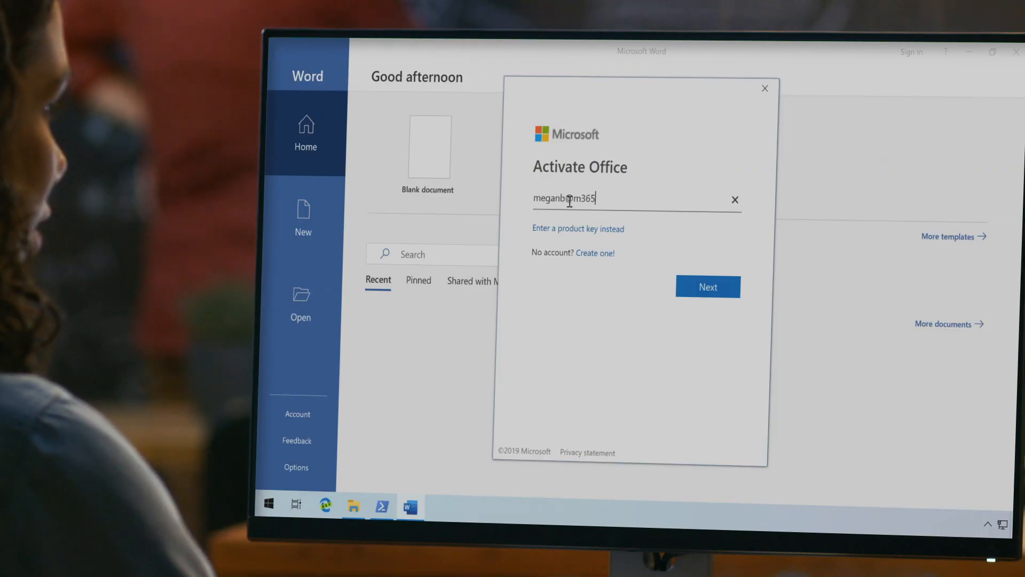
Sign in with the x222956.onmicro work account to continue activating Office
type("x222956.onmicro")
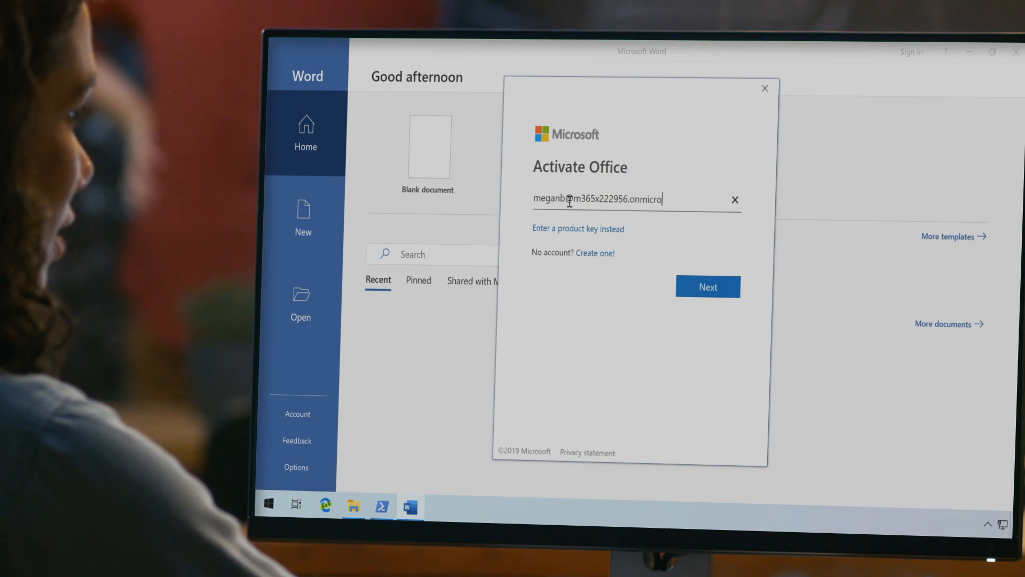
left_click(707, 286)
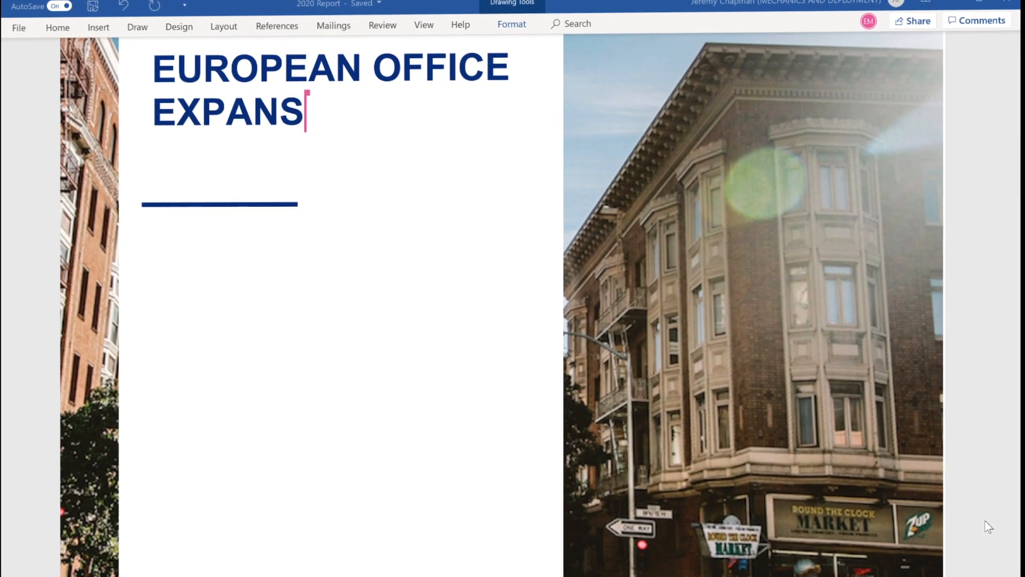
Complete the cover title so it reads EUROPEAN OFFICE EXPANSION
type("ION")
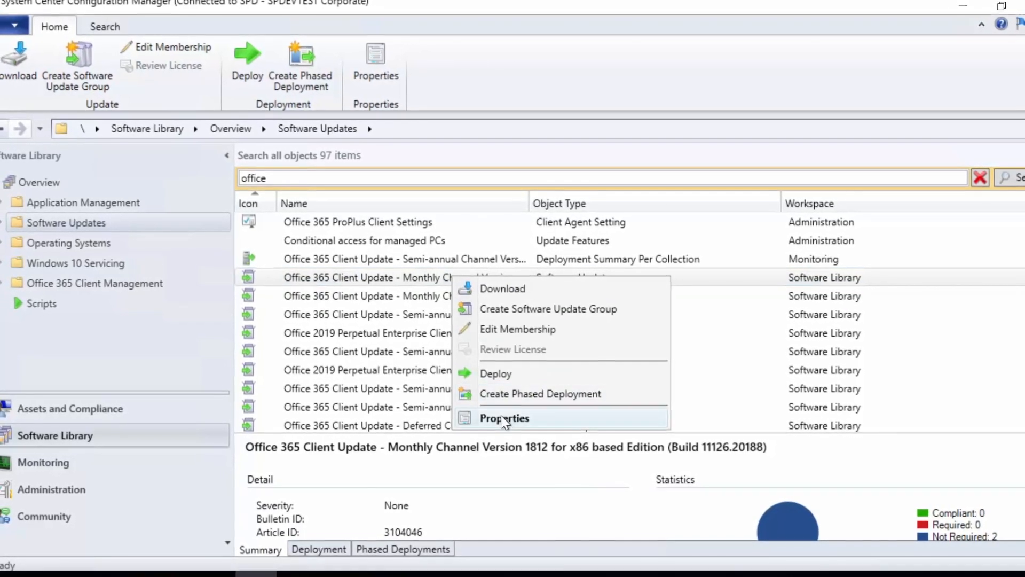
Open the properties of the Office 365 Client Update Monthly Channel Version 1812 for x86
left_click(503, 418)
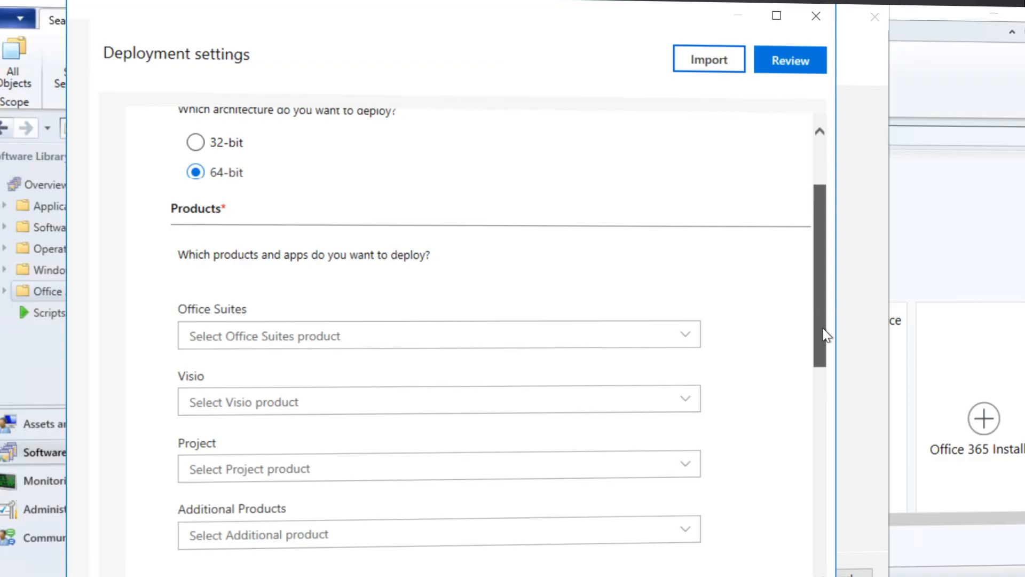
Reach the Update channel setting and list the available channels to pick Semi-Annual Channel
scroll("down", 3)
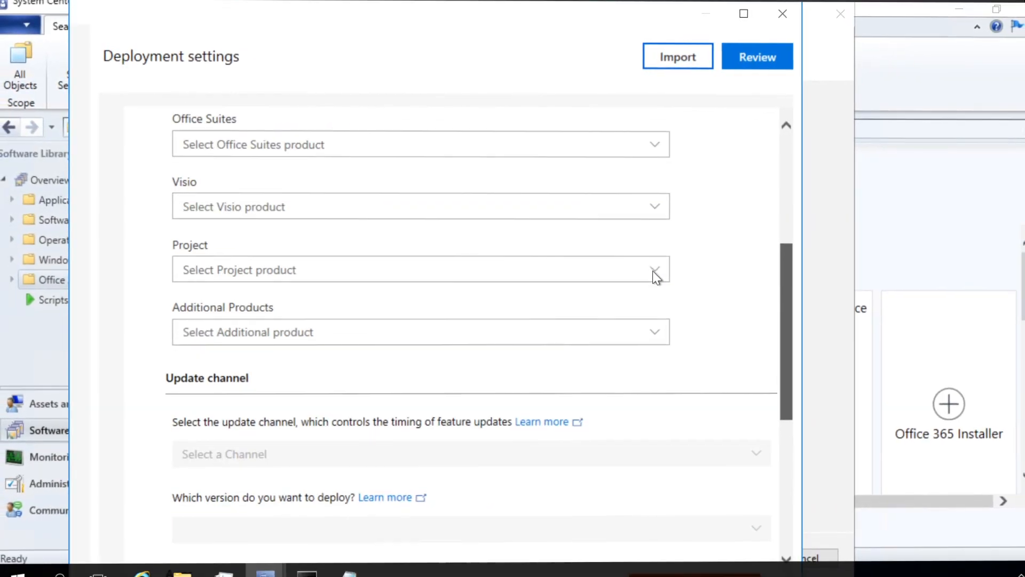
left_click(670, 276)
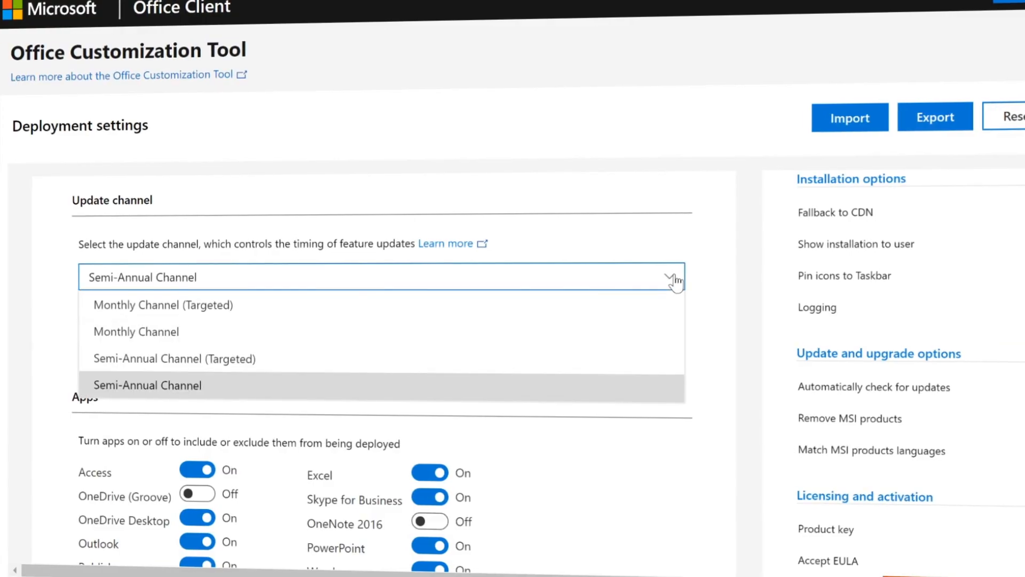